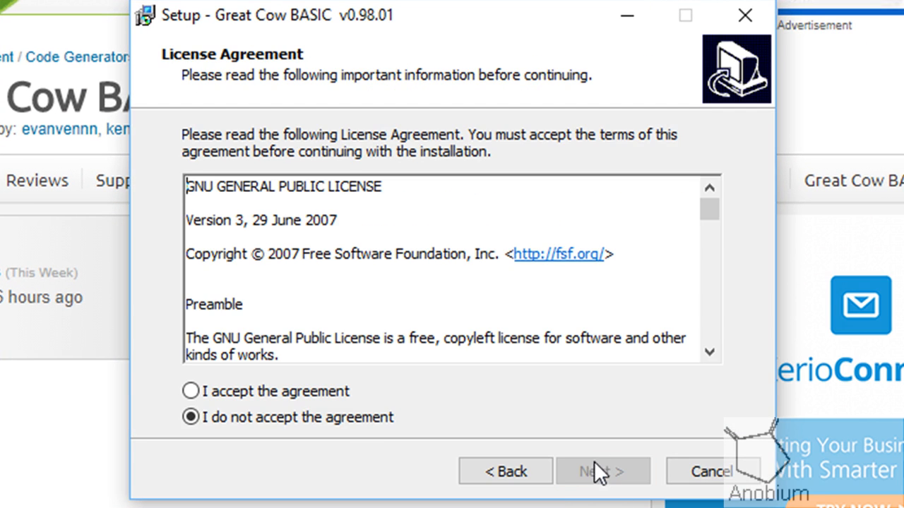
Accept the license, keep the default Start Menu folder and all additional tasks, and start the install.
click(190, 391)
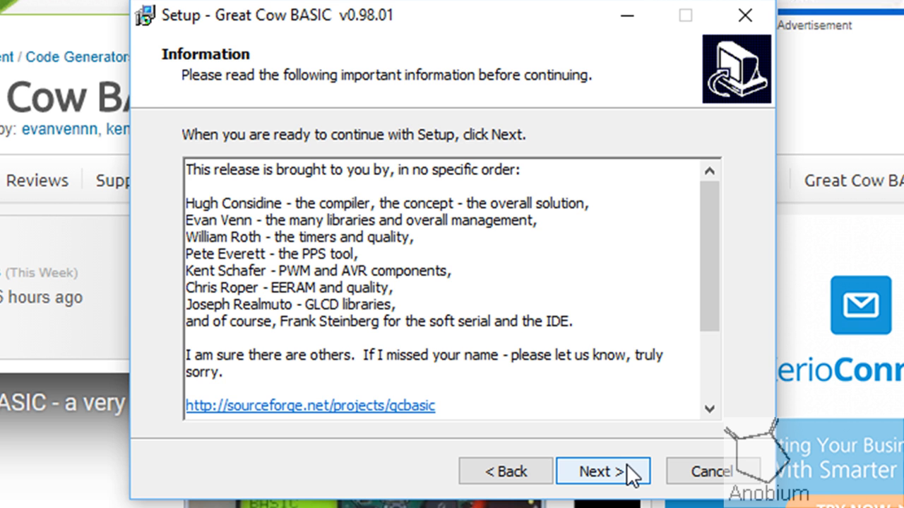
click(602, 471)
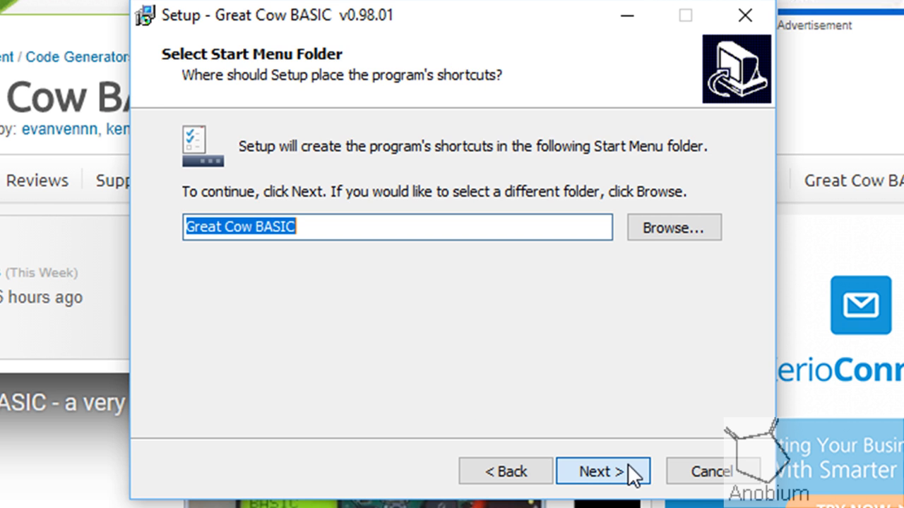
click(601, 471)
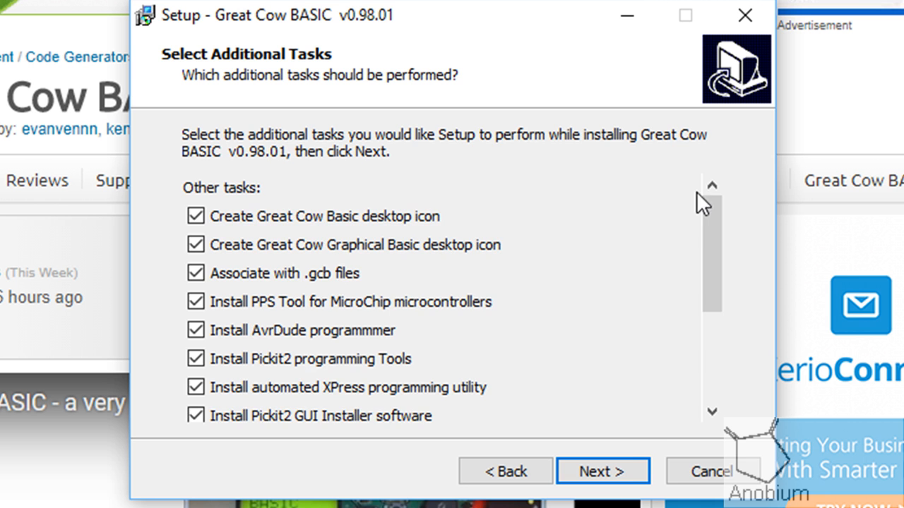
click(602, 472)
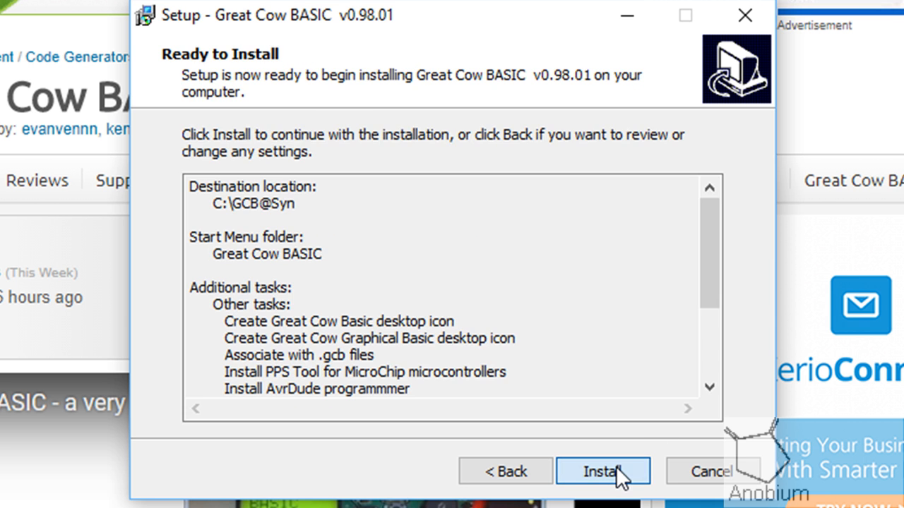
click(602, 471)
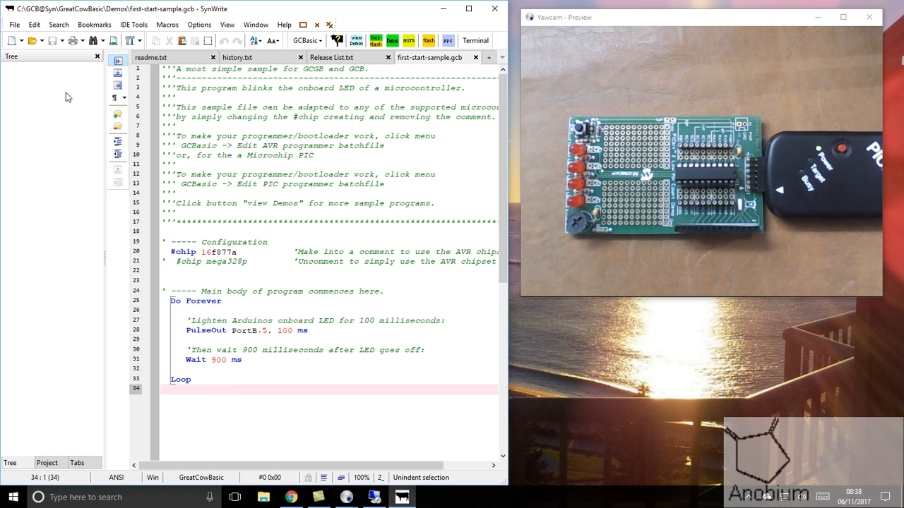
mouse_move(82, 415)
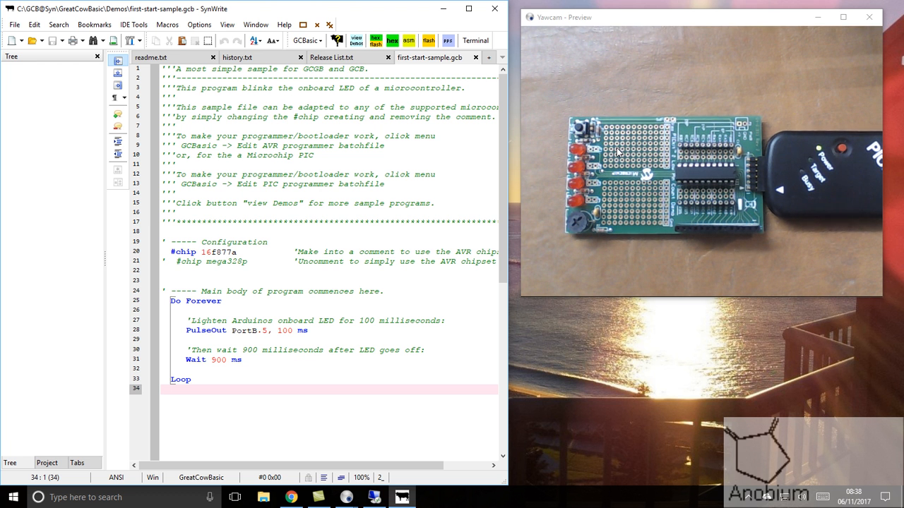
mouse_move(703, 177)
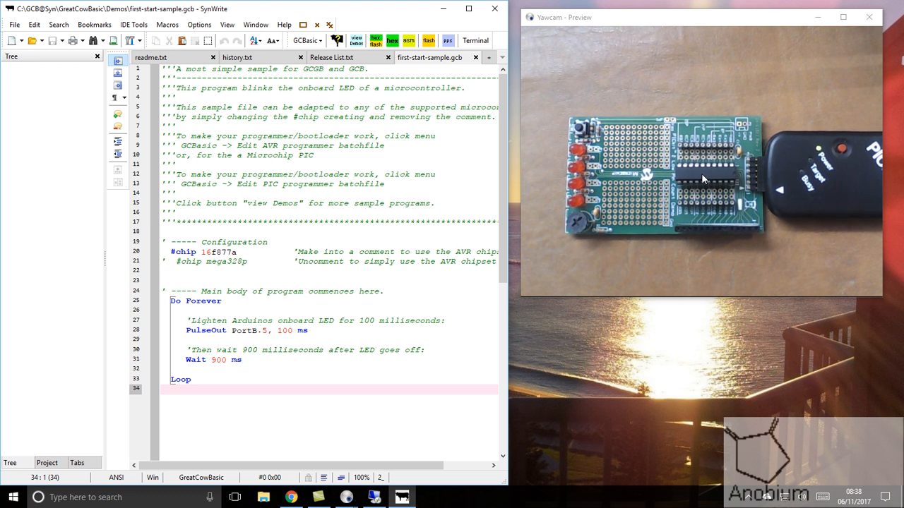
mouse_move(551, 229)
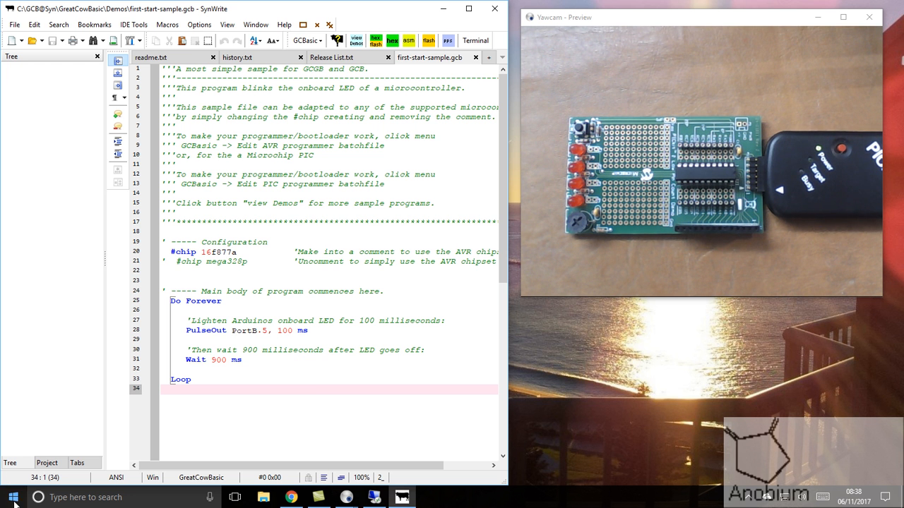
click(11, 497)
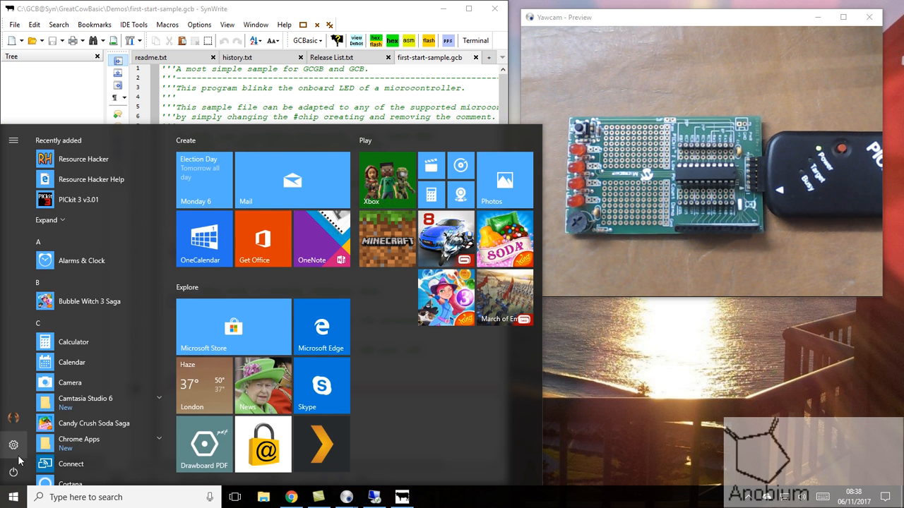
scroll(down, 3)
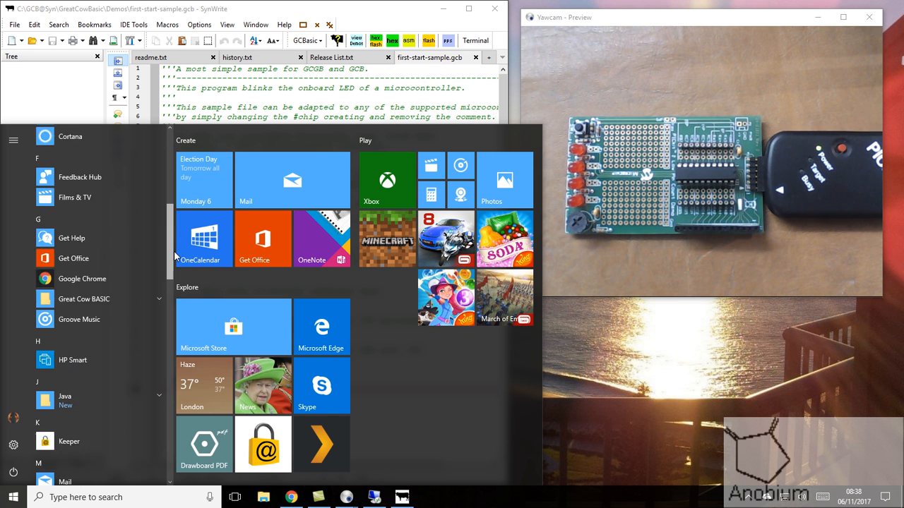
click(84, 212)
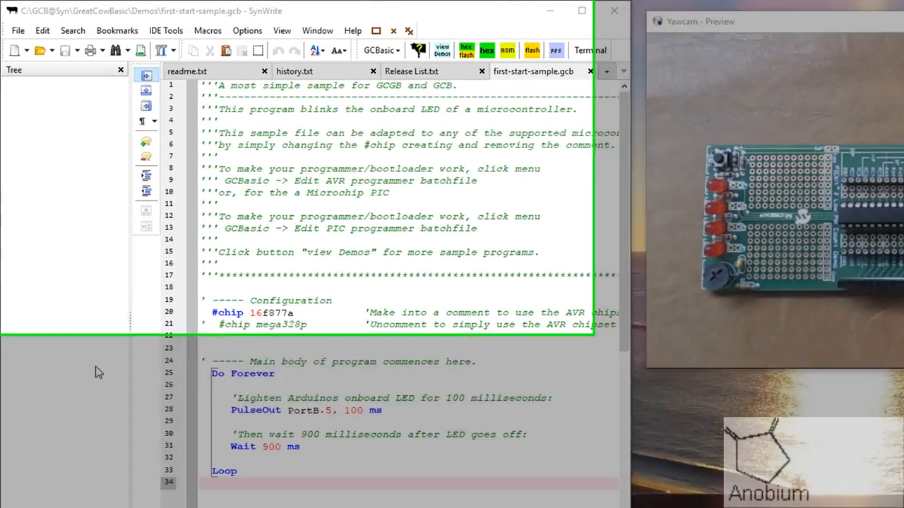
click(581, 11)
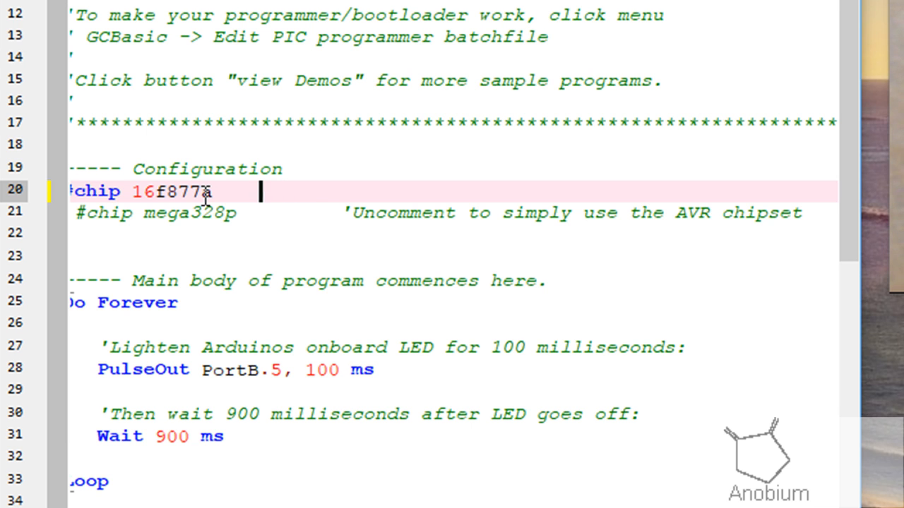
Change line 20 to #chip 16f1829 and line 28 to PulseOut Portc.0 with the 100 ms pulse.
key(Backspace)
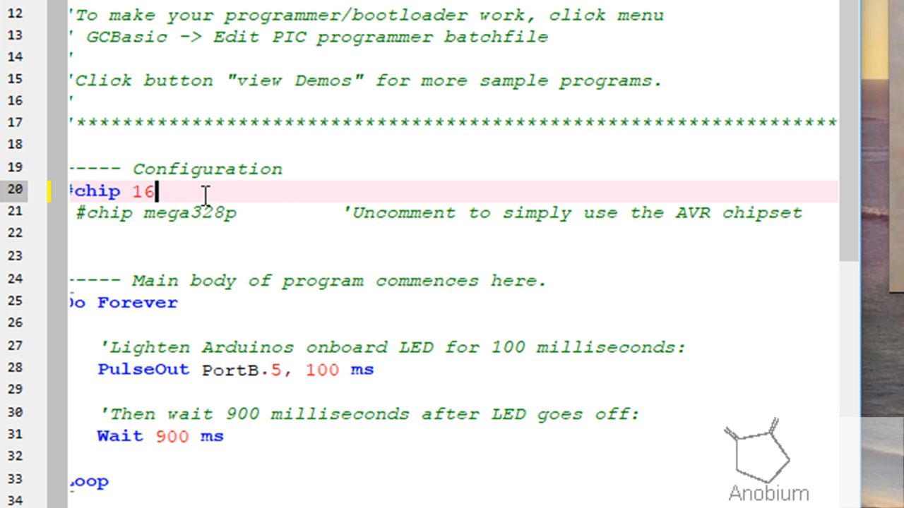
text(f)
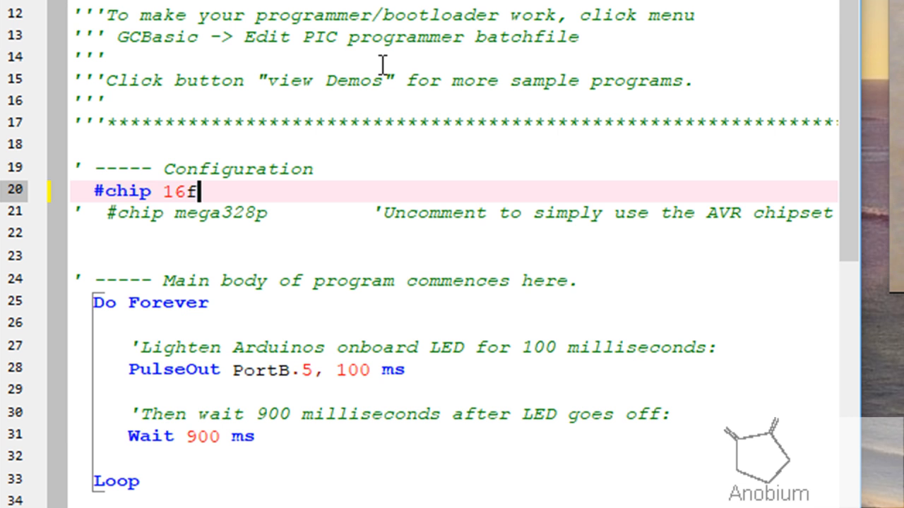
text(1829)
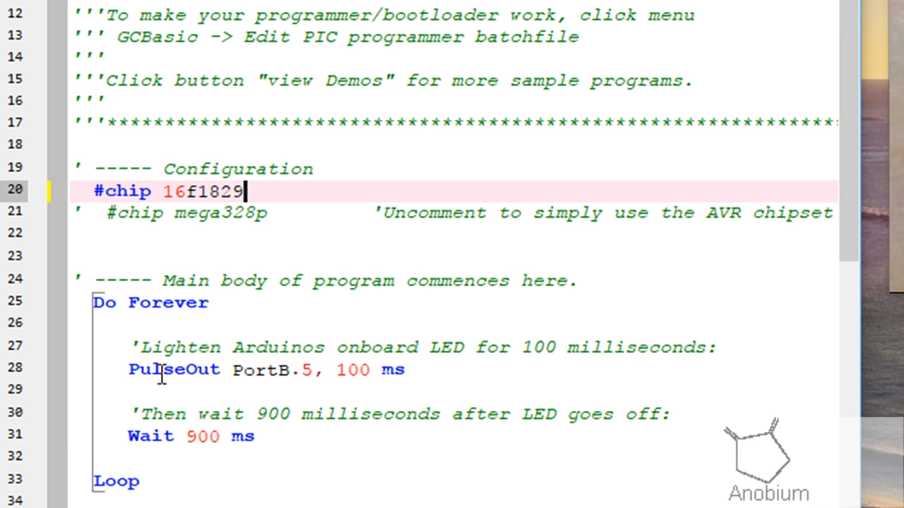
mouse_move(148, 480)
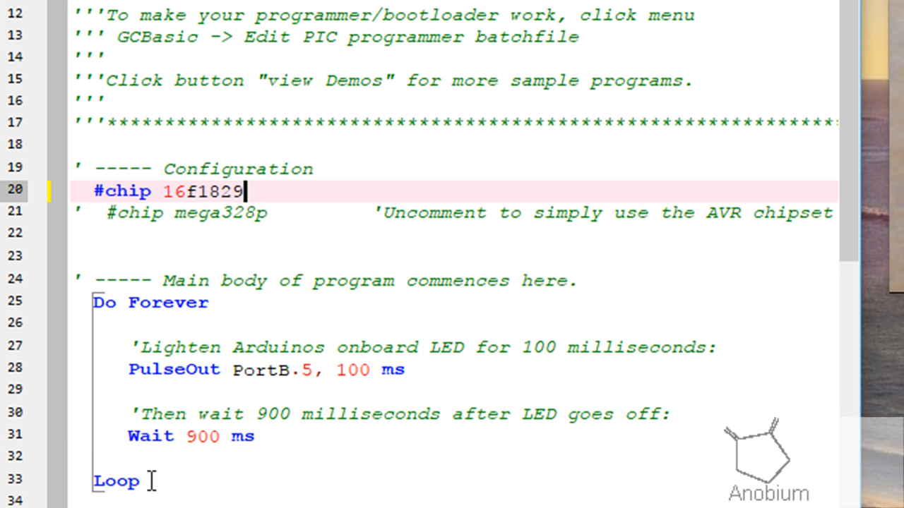
mouse_move(509, 367)
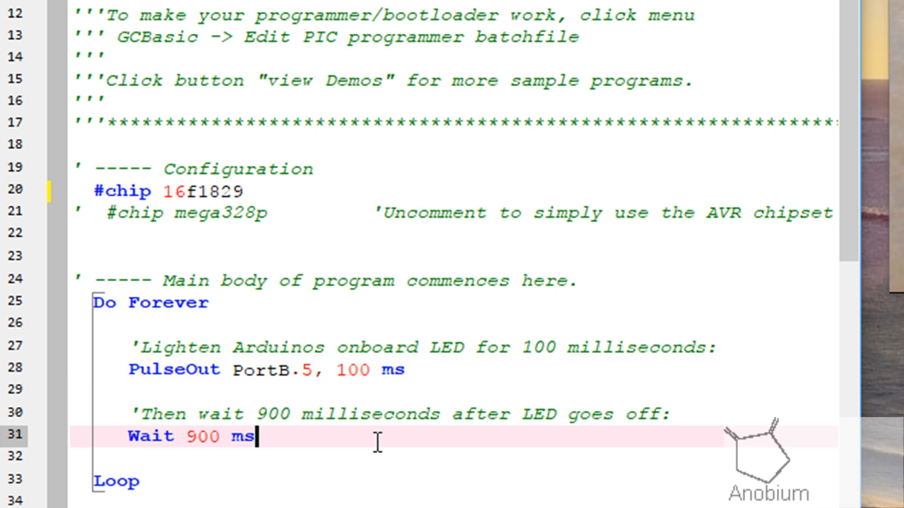
mouse_move(315, 370)
text(c)
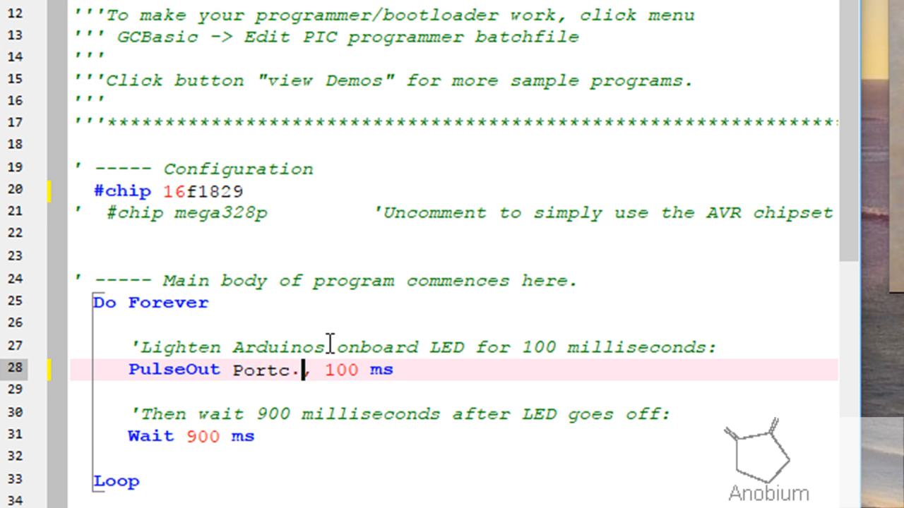
text(0,)
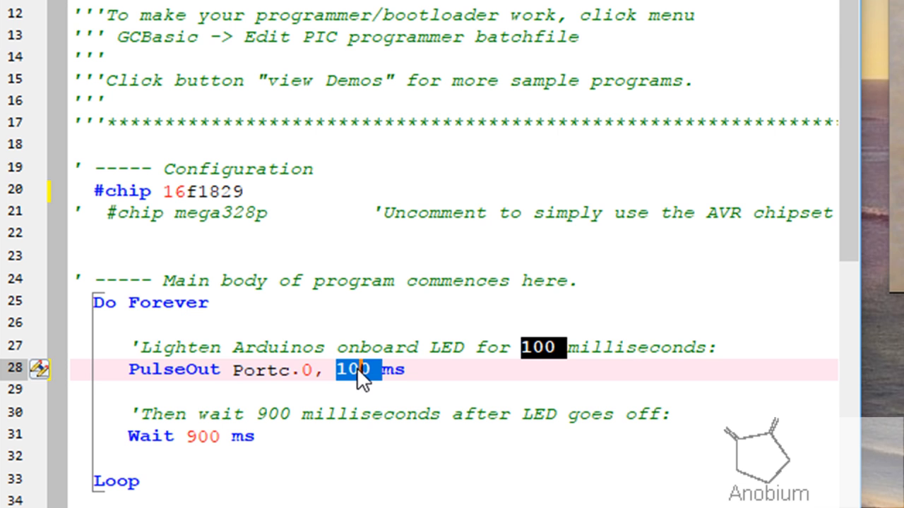
click(283, 348)
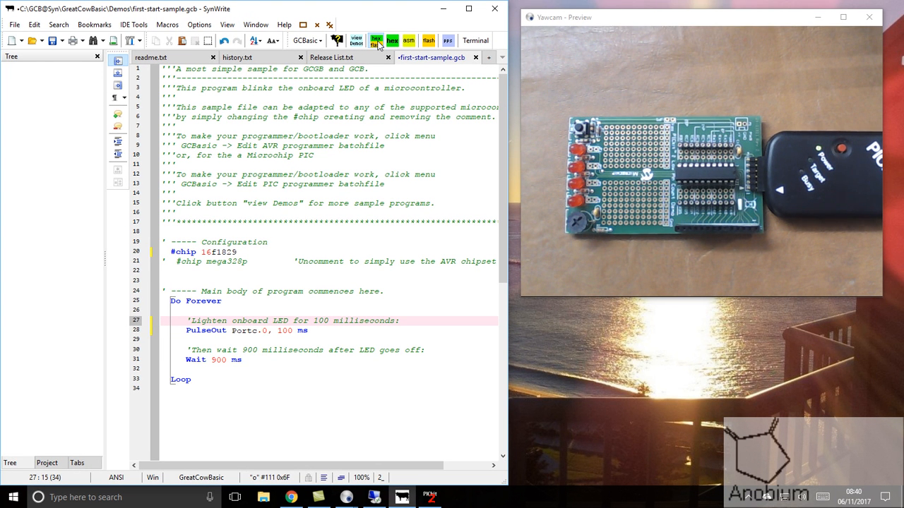
Make HEX and Flash the edited sample onto the 16f1829 chip.
click(376, 40)
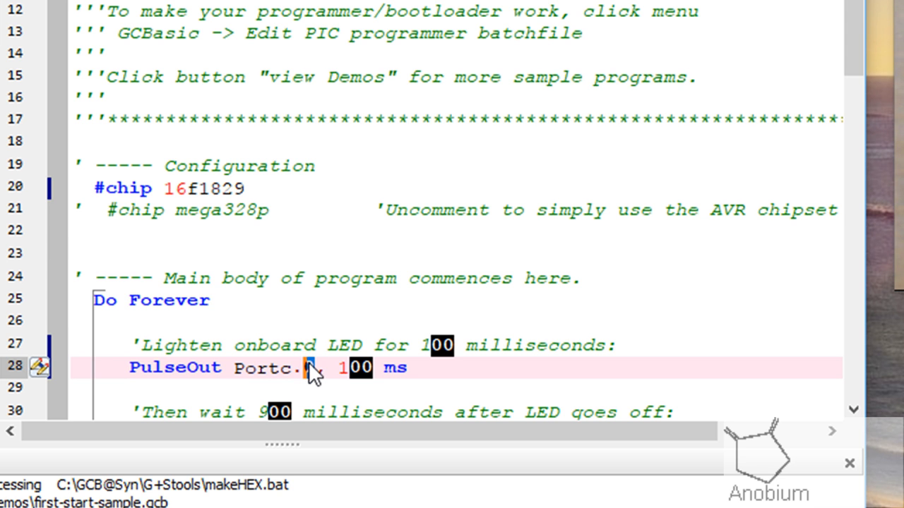
click(308, 367)
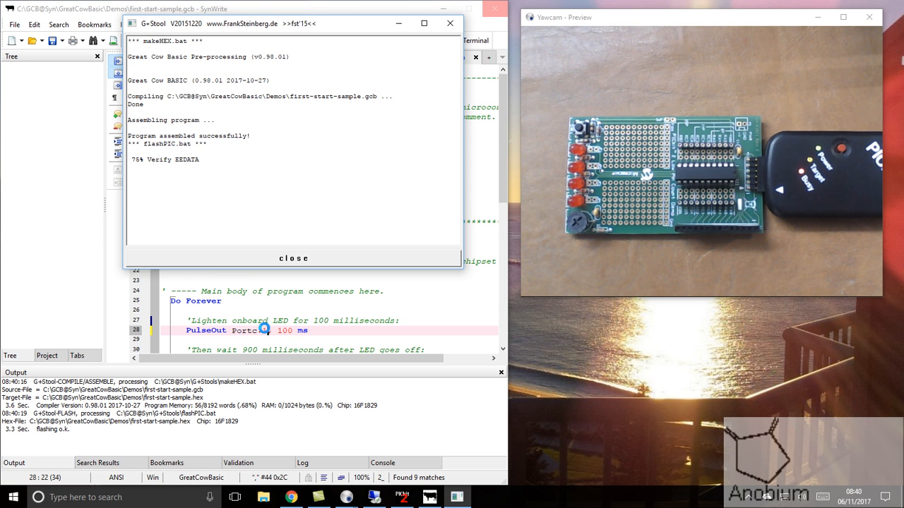
click(294, 257)
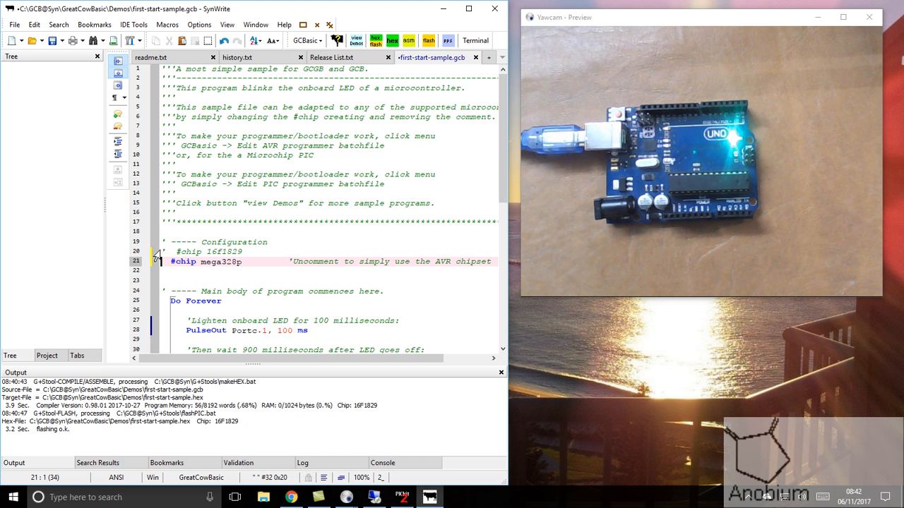
mouse_move(501, 208)
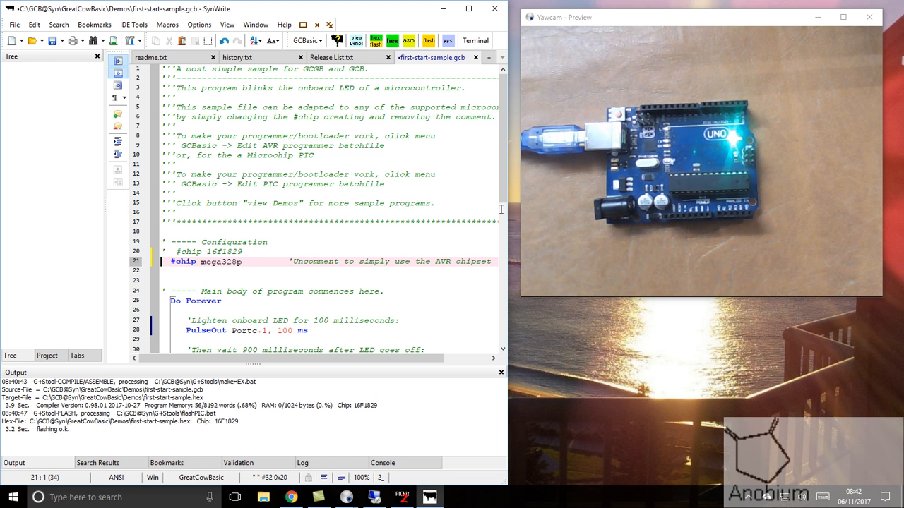
mouse_move(599, 147)
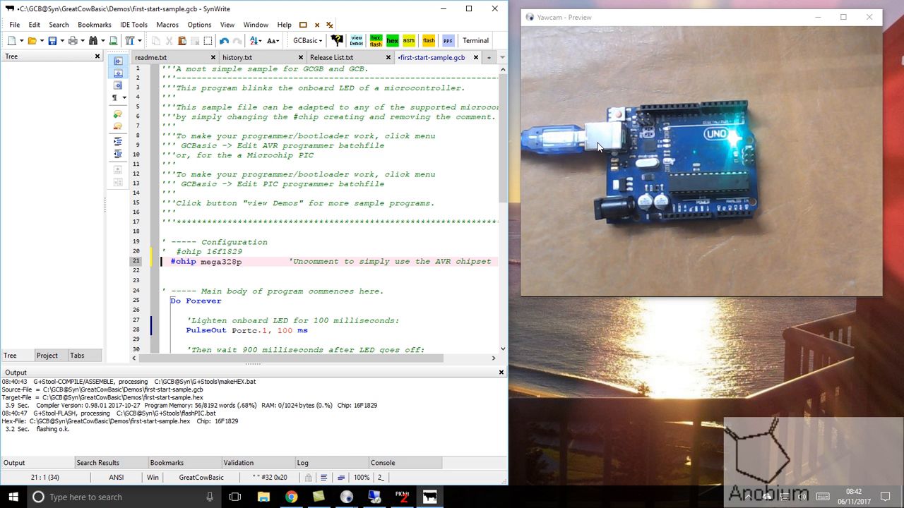
mouse_move(605, 142)
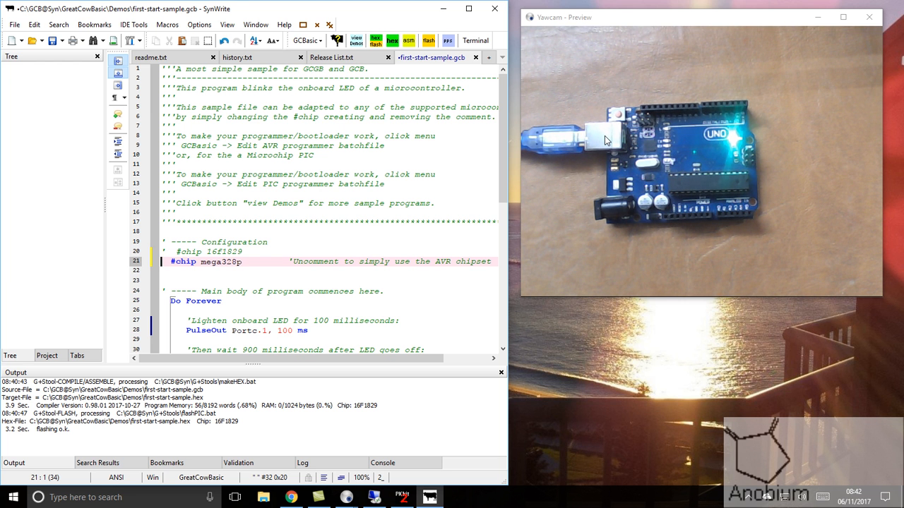
mouse_move(748, 208)
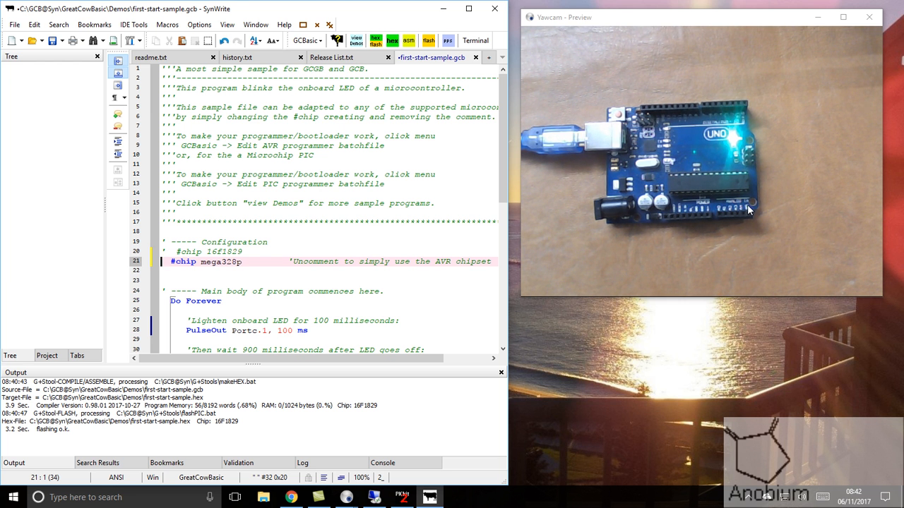
mouse_move(649, 149)
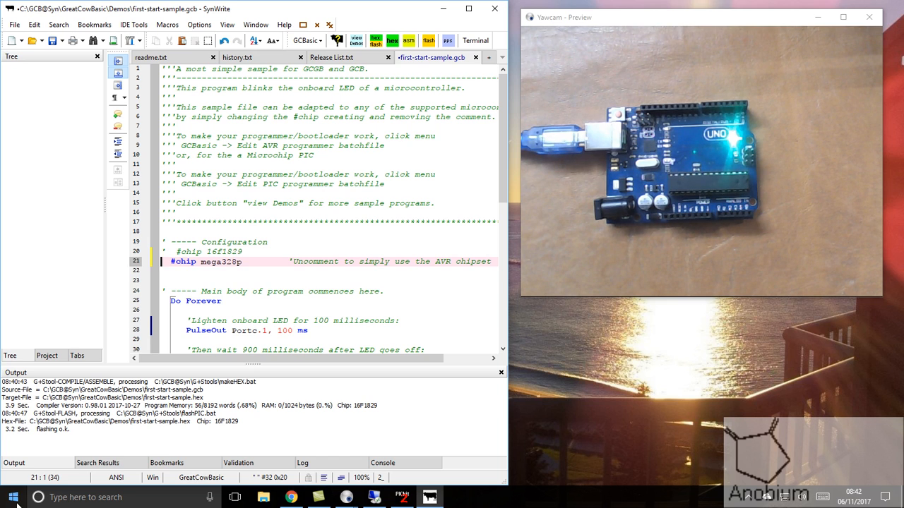
click(11, 497)
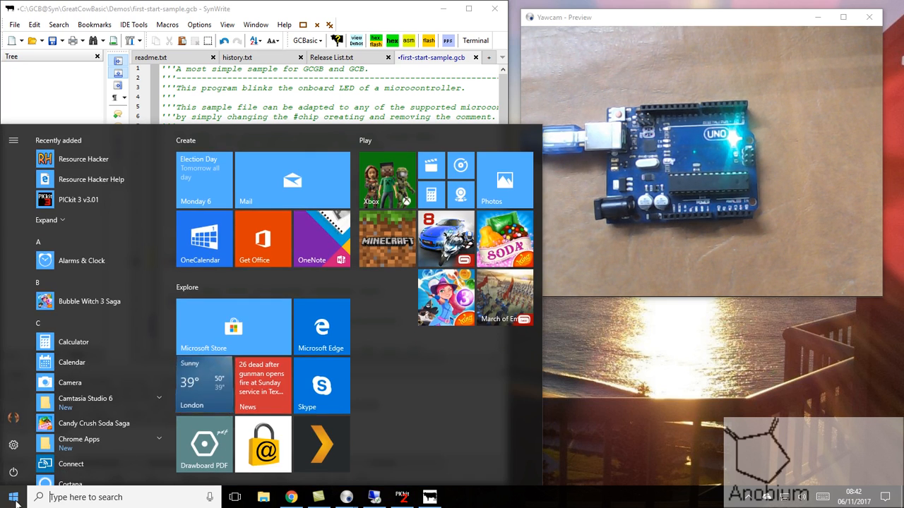
Find the Uno under Ports (COM & LPT) as USB Serial Device on COM3.
right_click(13, 497)
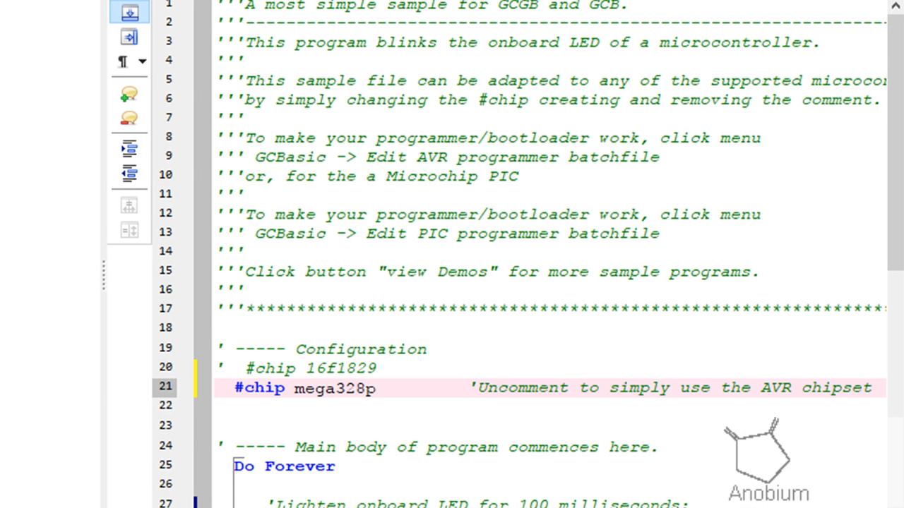
mouse_move(341, 268)
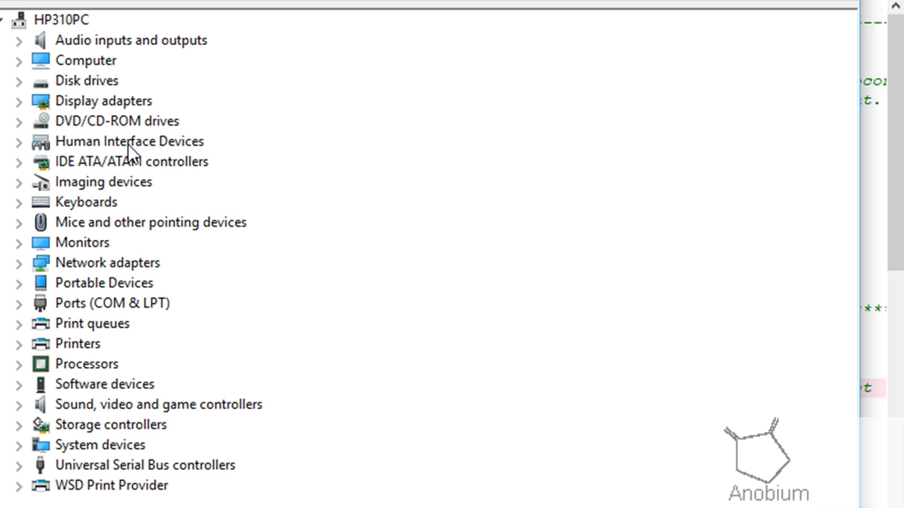
click(19, 303)
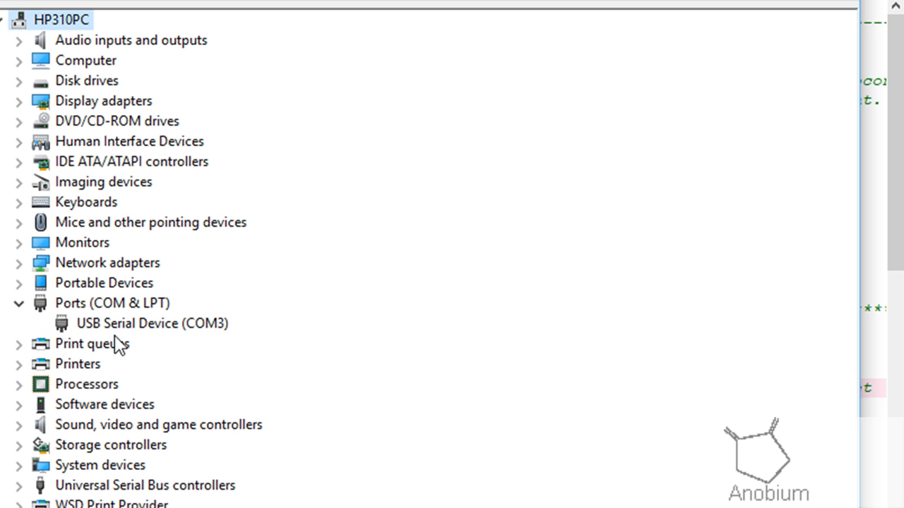
click(153, 323)
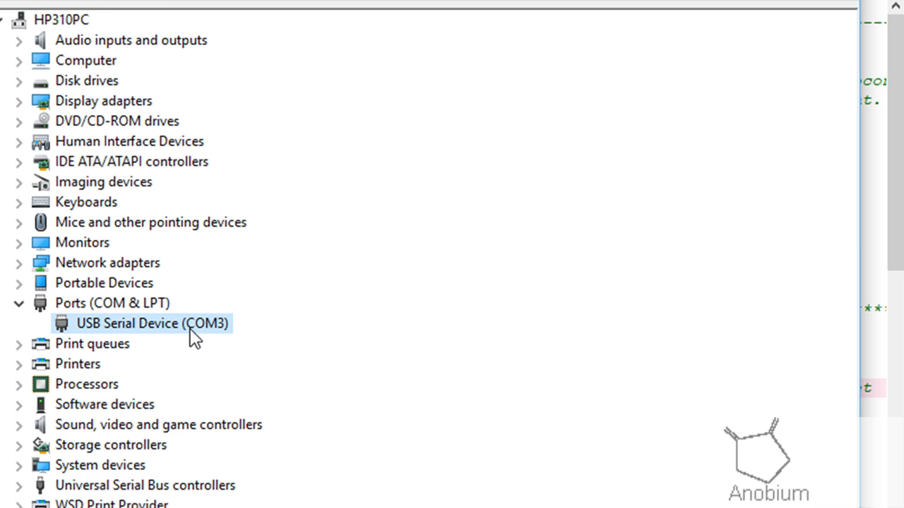
click(20, 303)
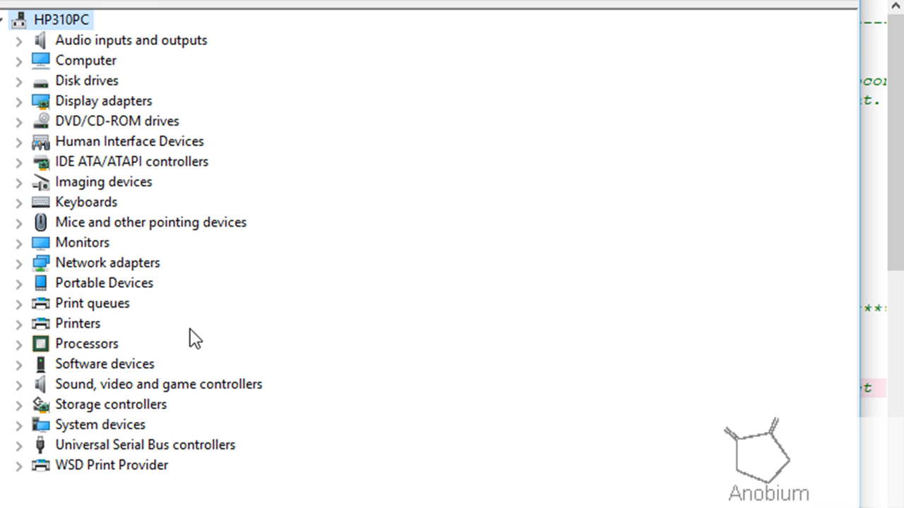
click(20, 302)
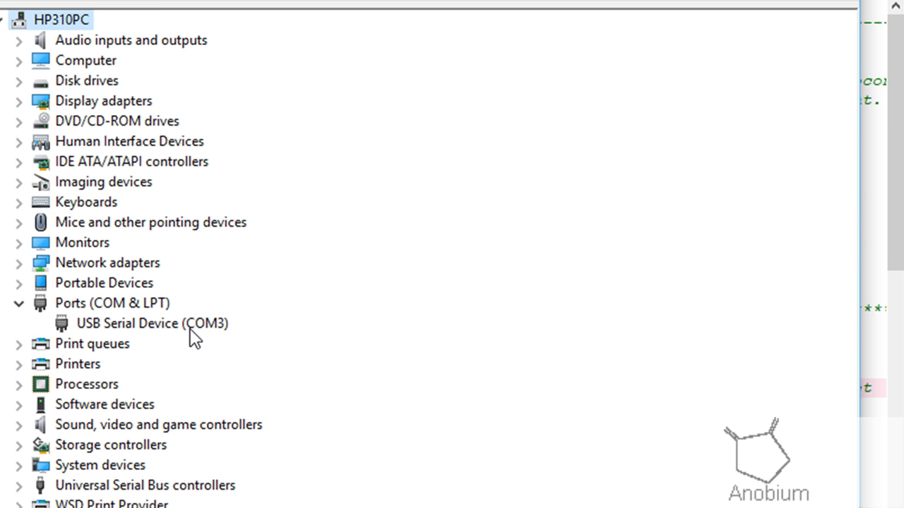
mouse_move(195, 339)
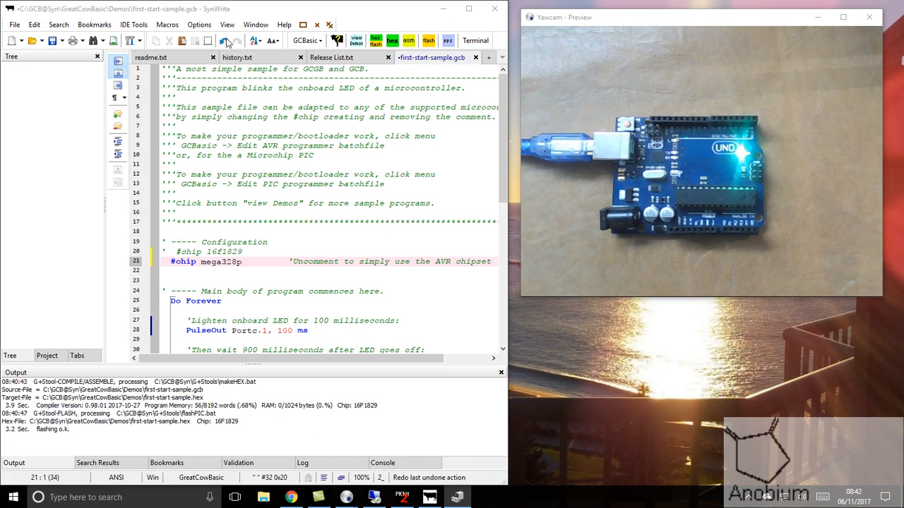
Return to the IDE and open flashAVR.bat via Edit AVR programmer batchfile.
click(224, 39)
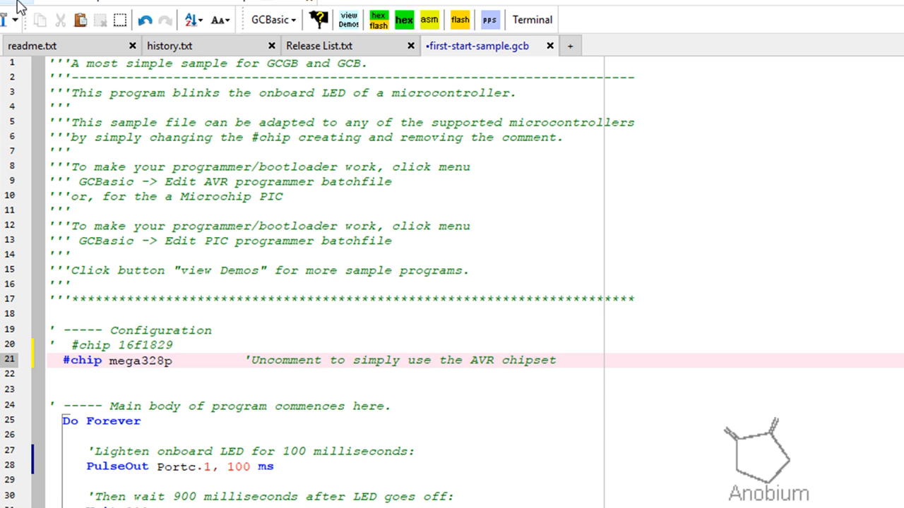
click(271, 20)
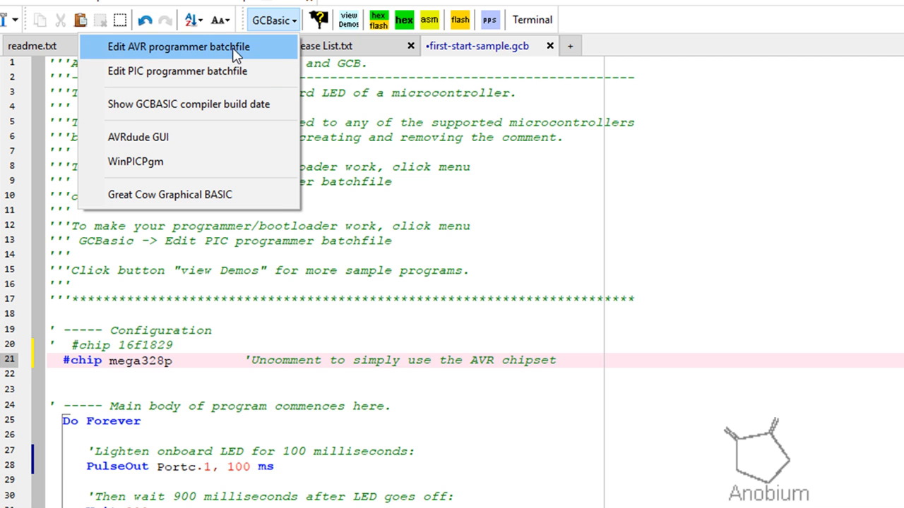
click(178, 47)
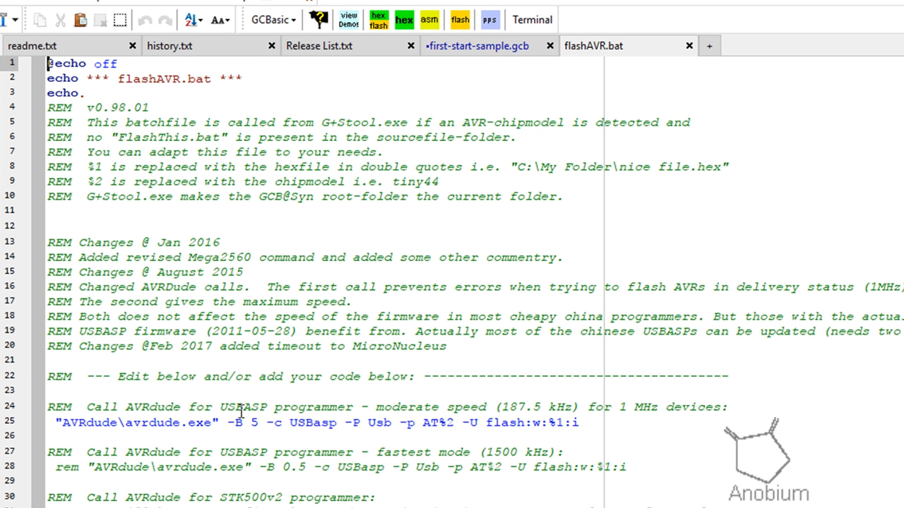
mouse_move(309, 420)
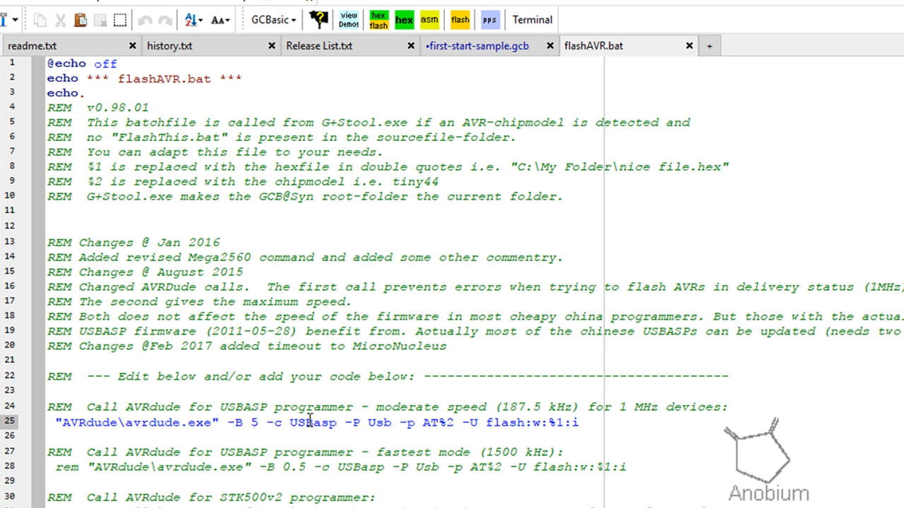
Rem out the USBasp avrdude line and enable the Arduino_Uno bootloader line found via Search 'uno'.
click(55, 422)
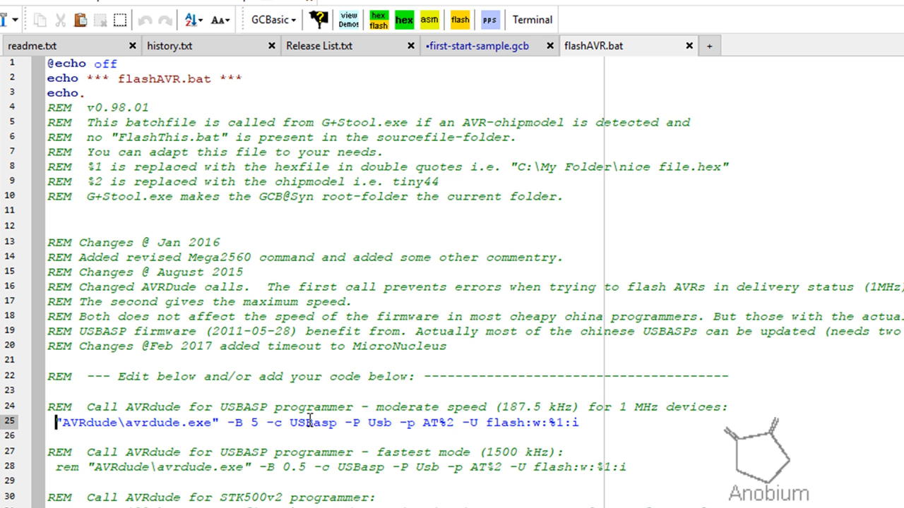
text(rem)
text(uni)
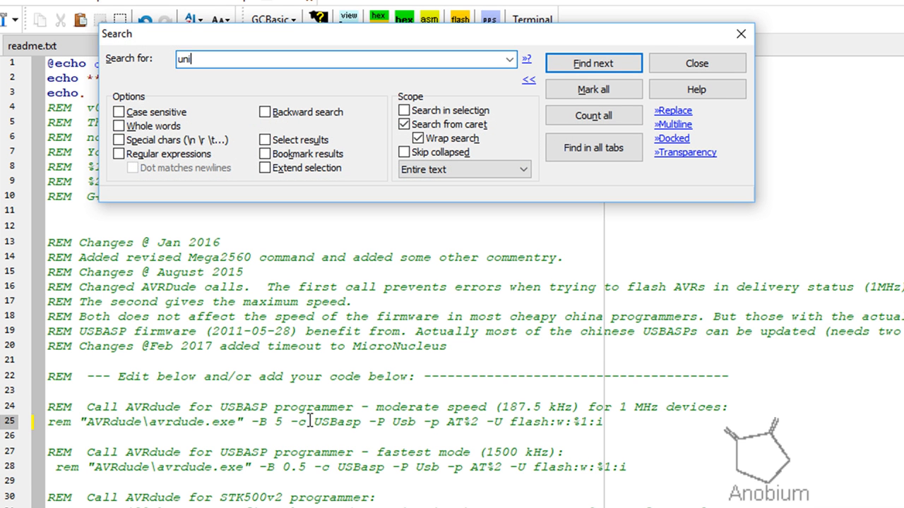
click(593, 62)
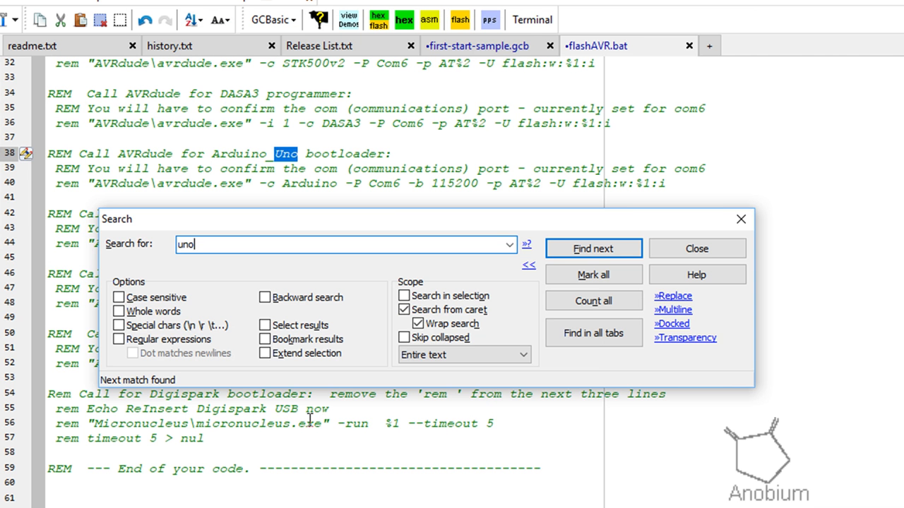
click(694, 248)
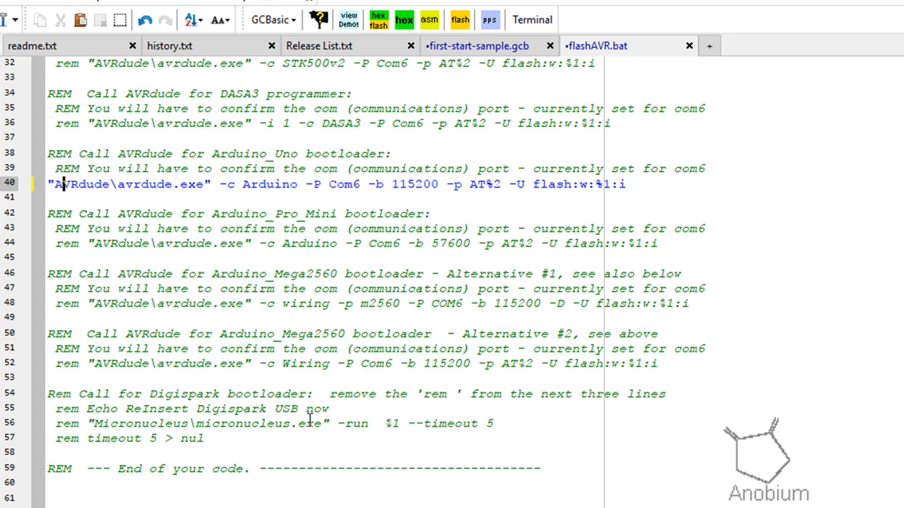
click(353, 184)
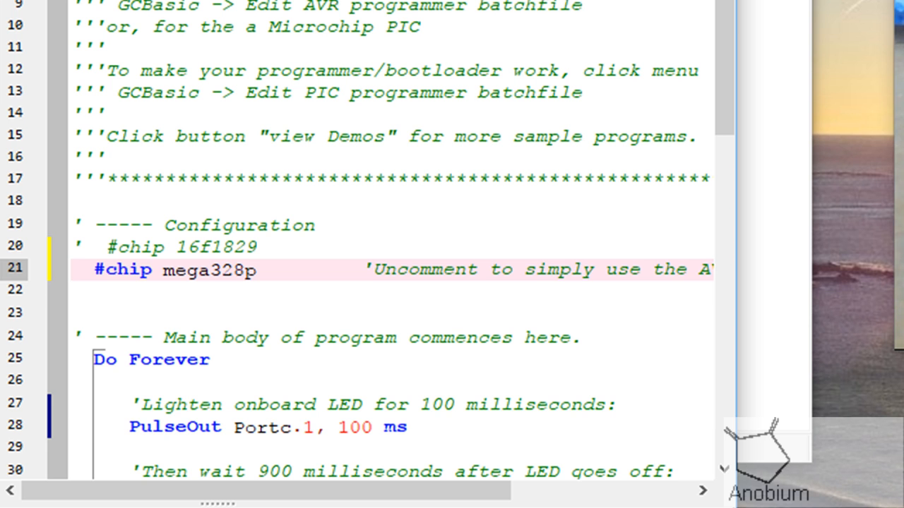
Replace Portc.1 with Portb.5 in the PulseOut statement on line 28.
click(289, 427)
text(b)
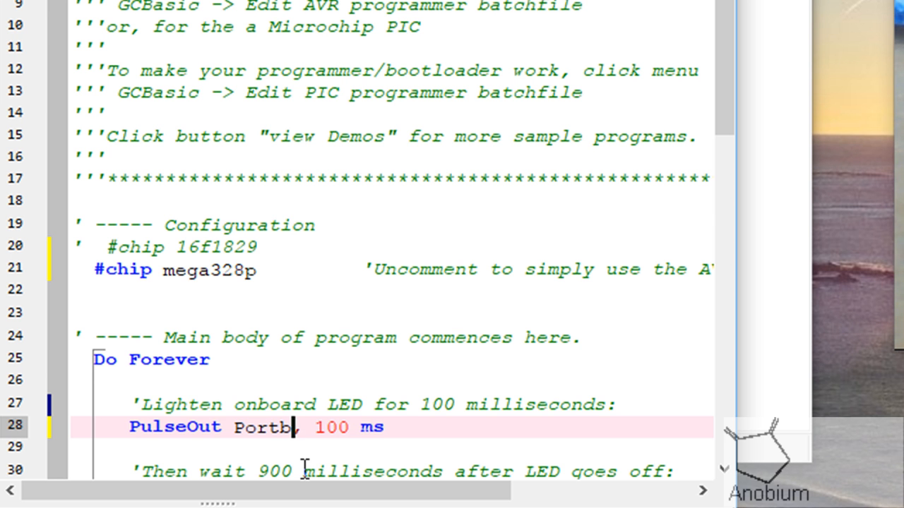
text(.5,)
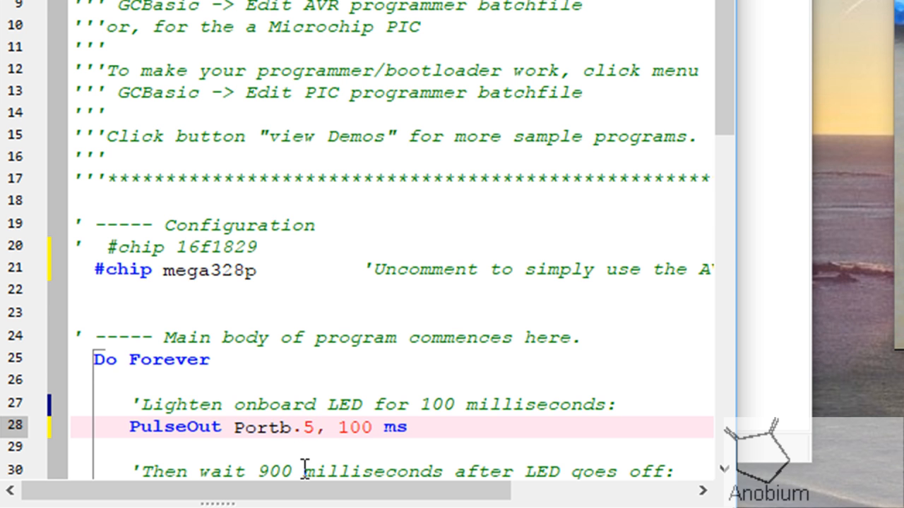
scroll(down, 3)
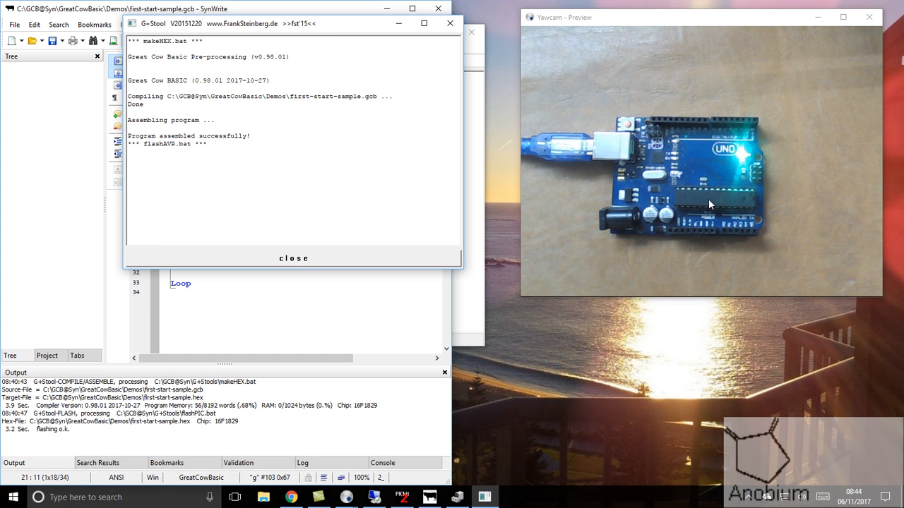
Close the G+Stool build progress window after the MEGA328P flash succeeds.
click(294, 257)
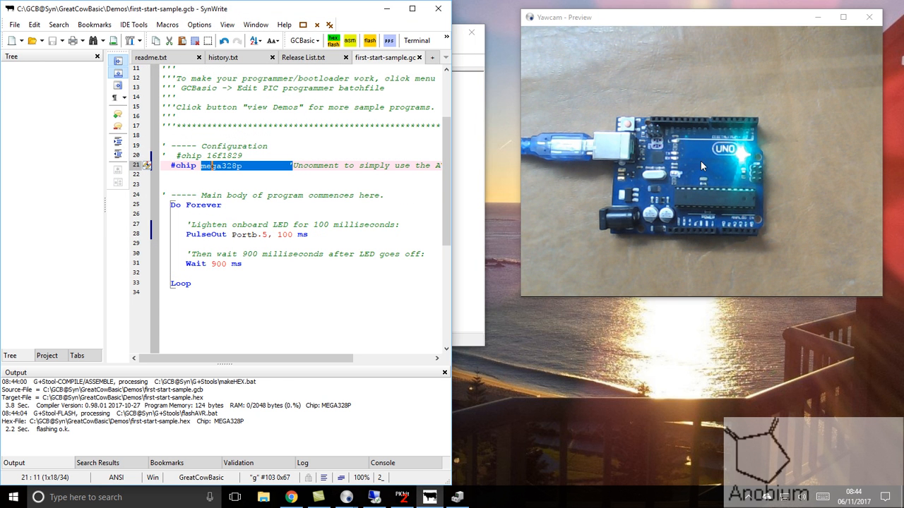
mouse_move(676, 164)
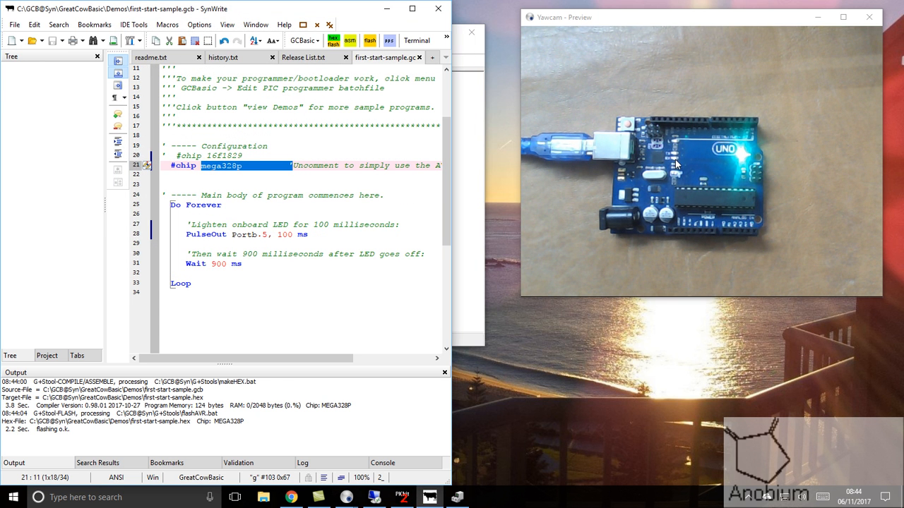
mouse_move(678, 154)
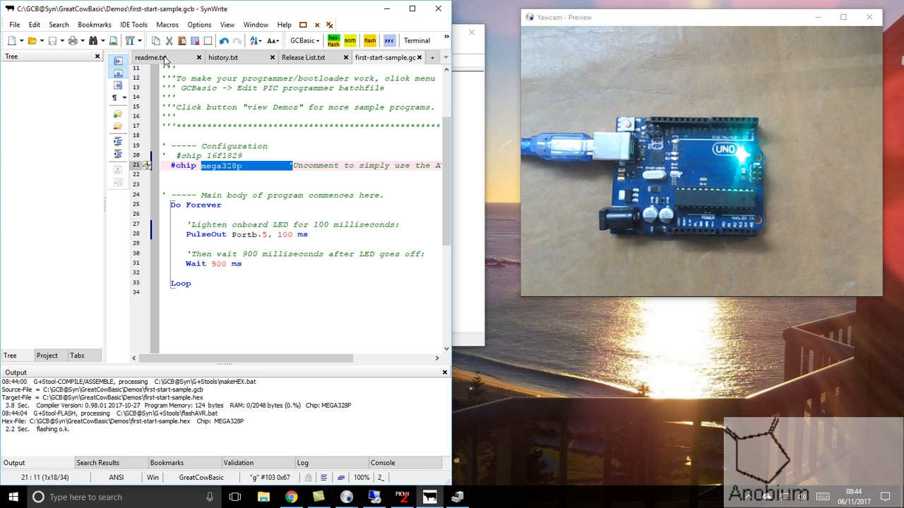
click(133, 25)
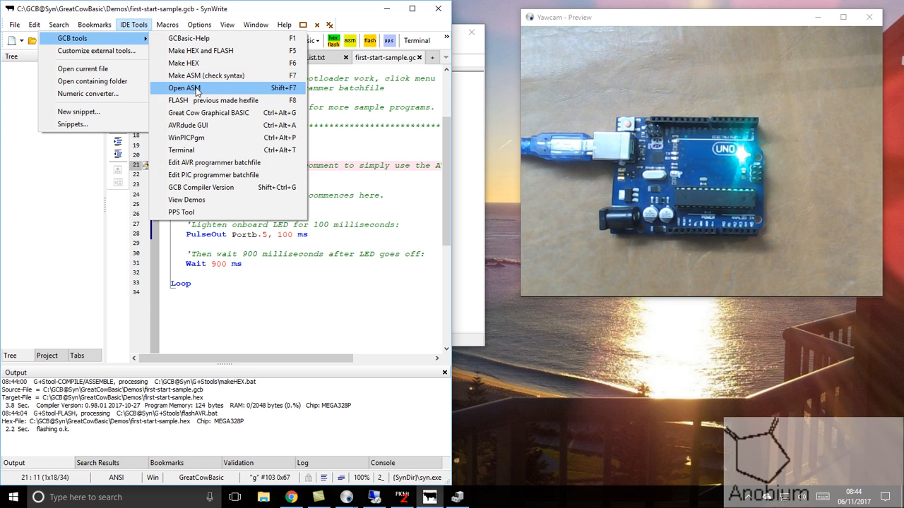
click(184, 87)
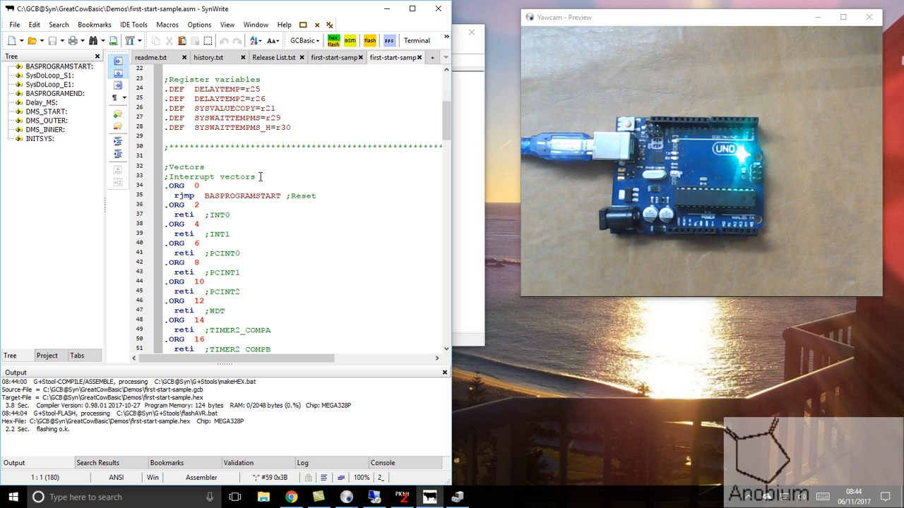
scroll(down, 3)
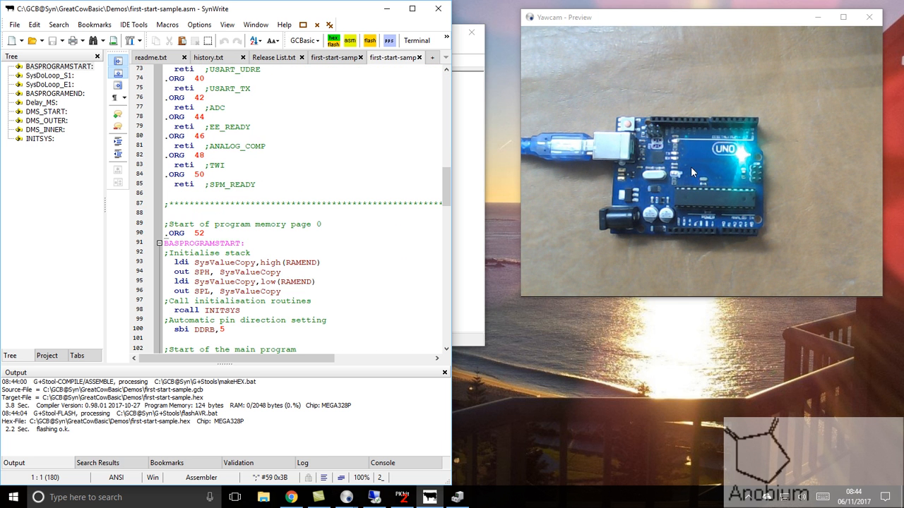
mouse_move(480, 90)
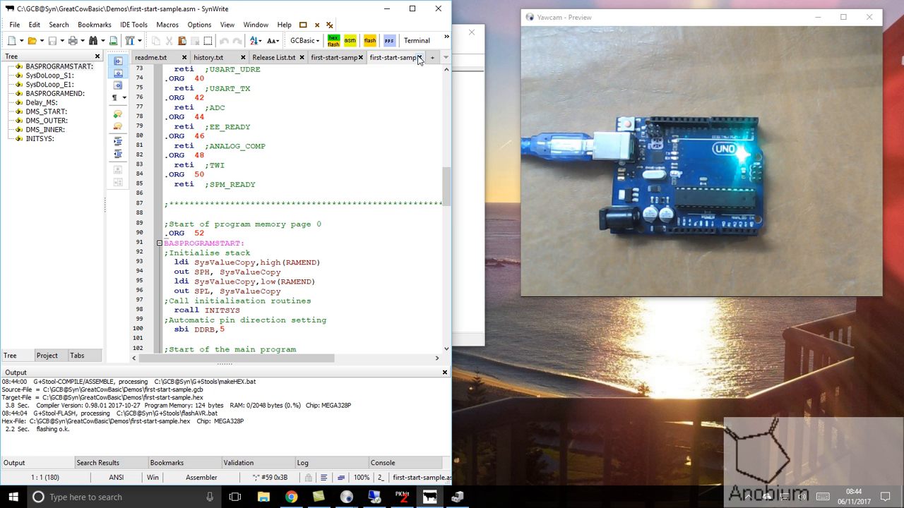
click(387, 56)
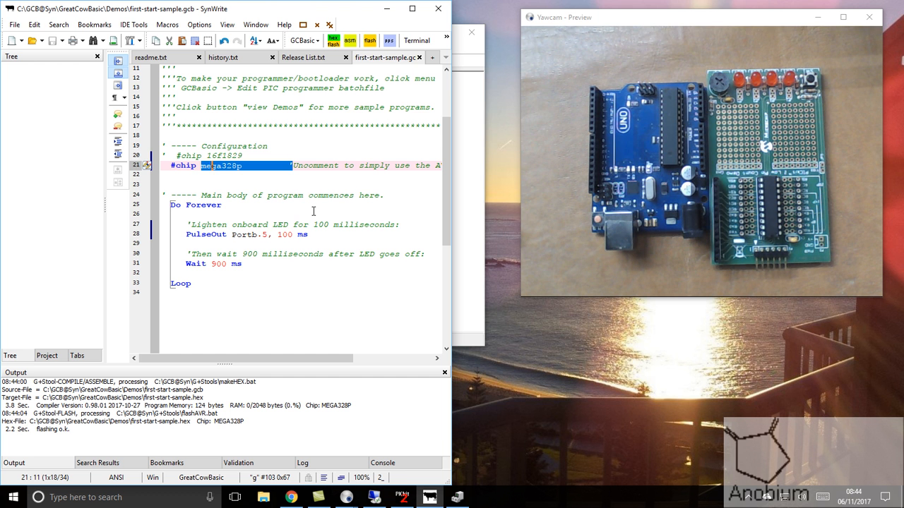
mouse_move(407, 464)
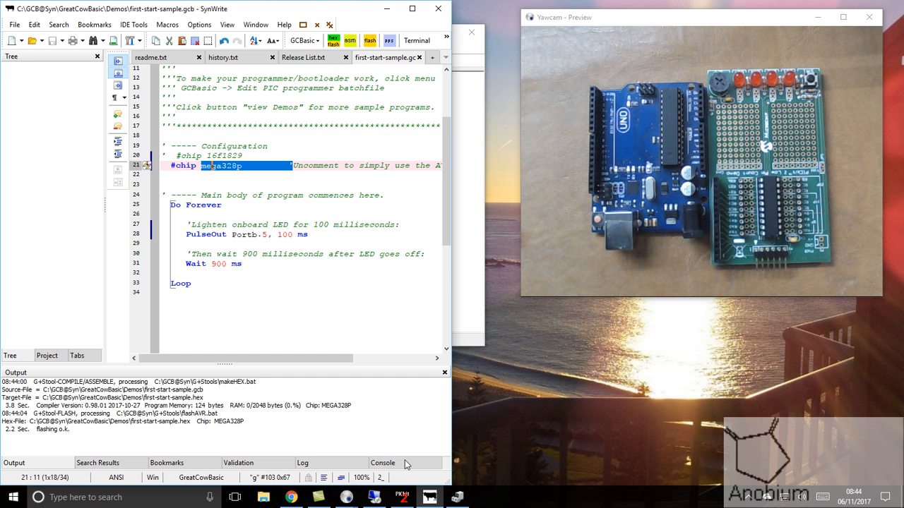